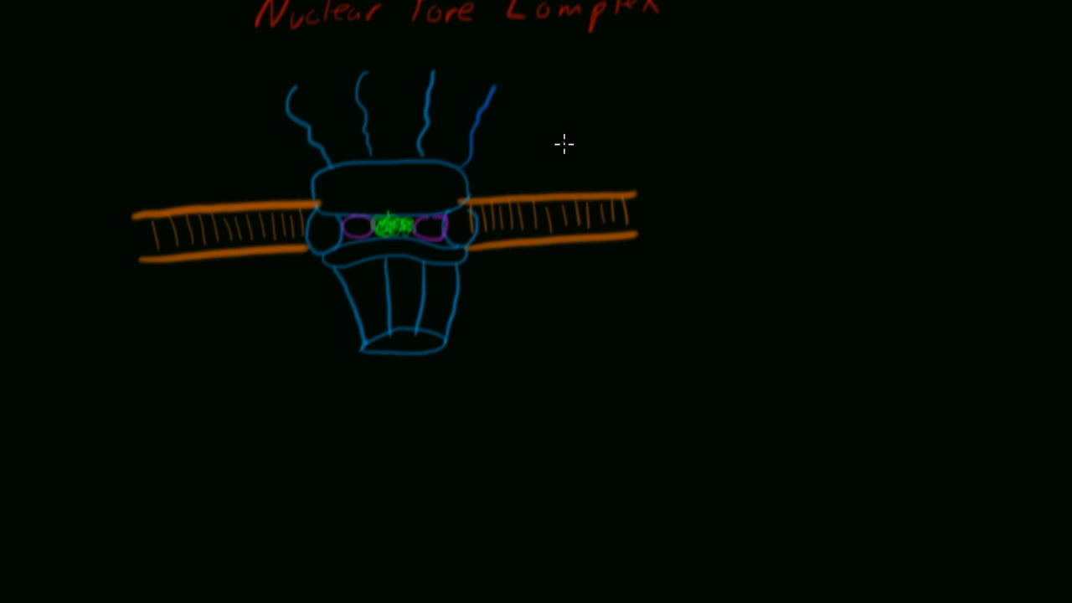
{"action": "mouse_move", "coordinate": [561, 170]}
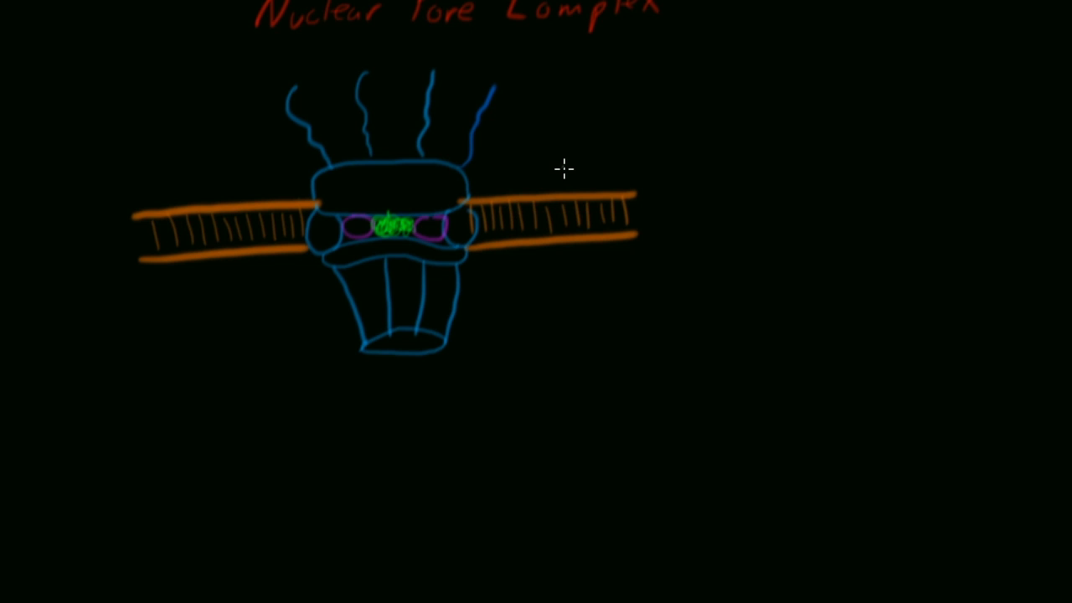
{"action": "mouse_move", "coordinate": [567, 167]}
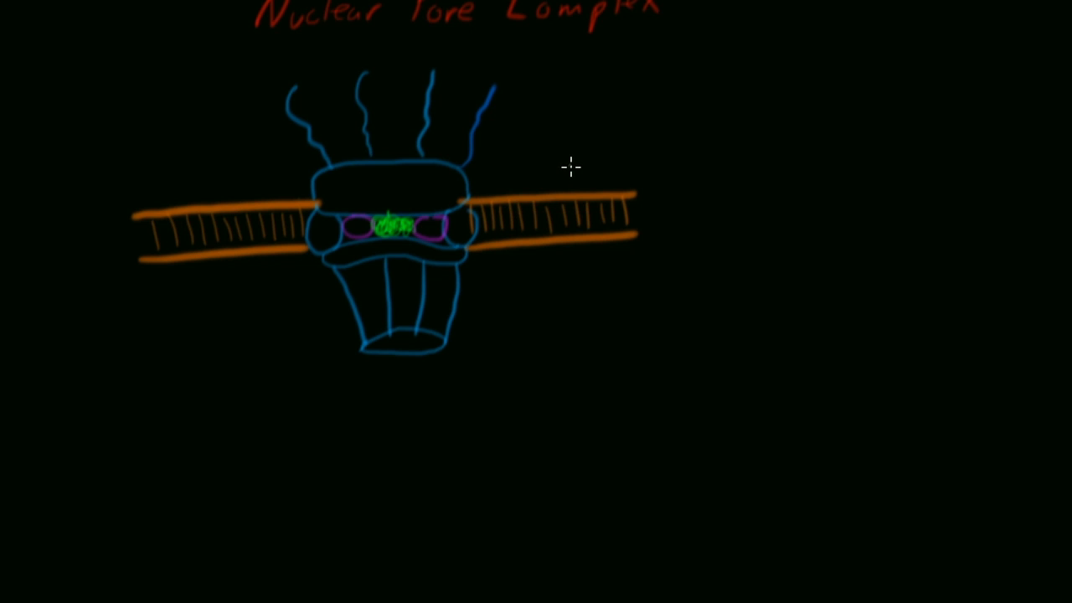
{"action": "mouse_move", "coordinate": [575, 170]}
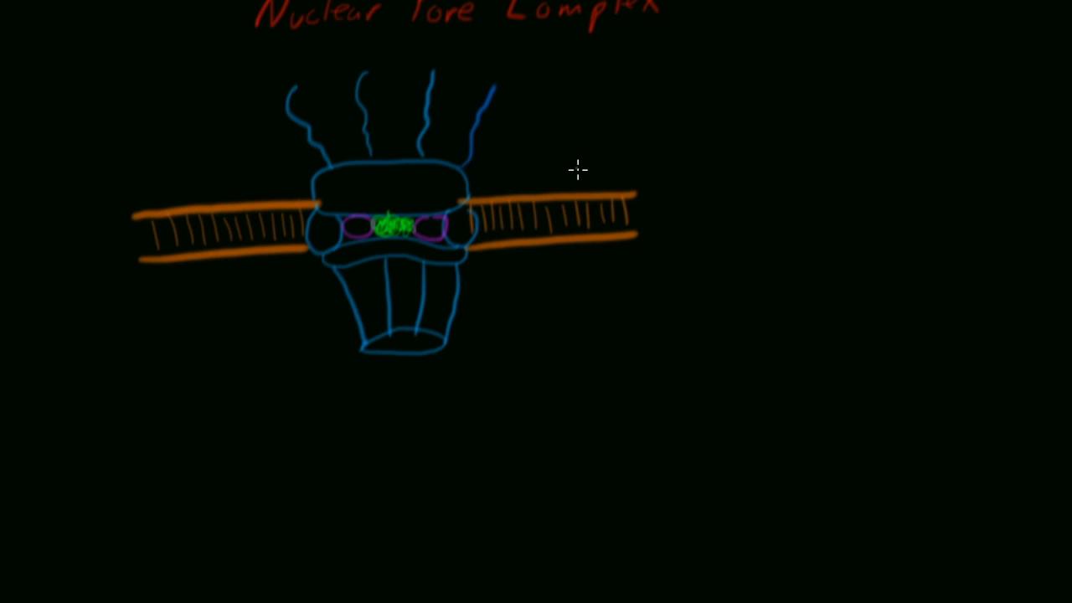
{"action": "mouse_move", "coordinate": [581, 162]}
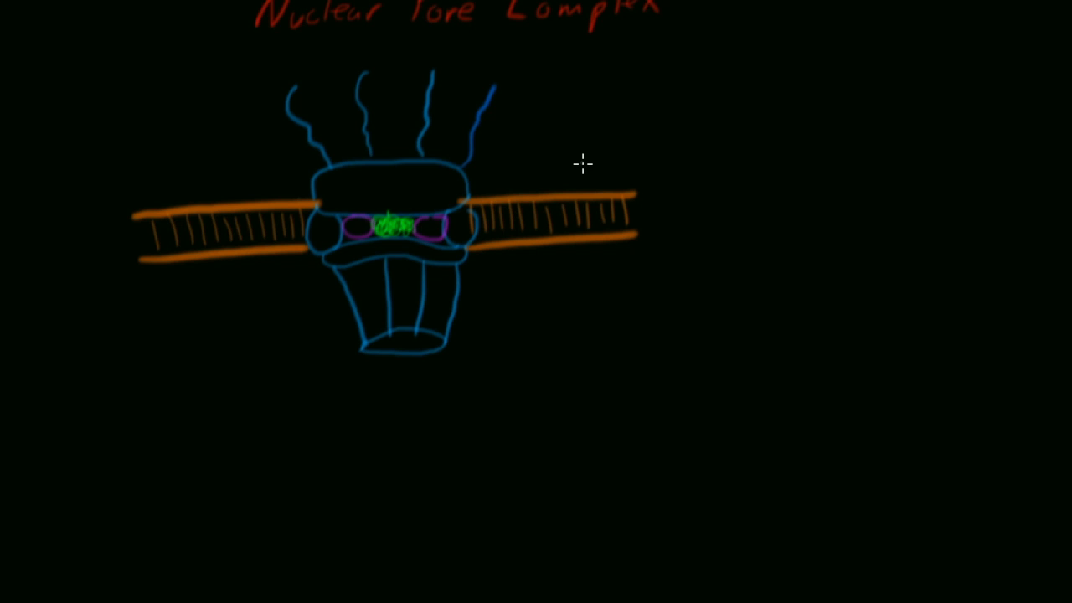
{"action": "mouse_move", "coordinate": [340, 201]}
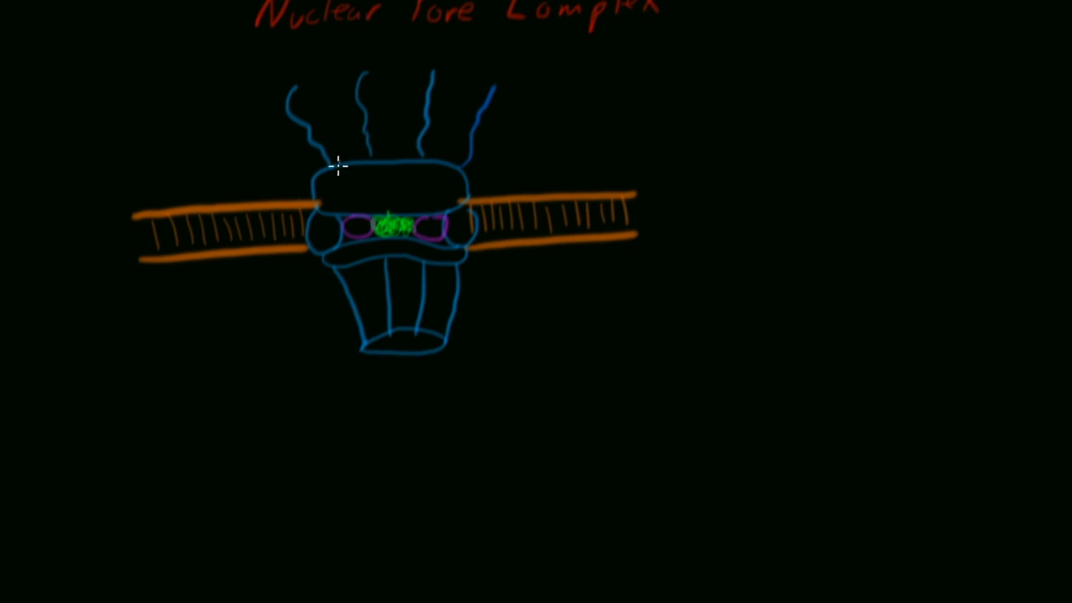
{"action": "mouse_move", "coordinate": [385, 158]}
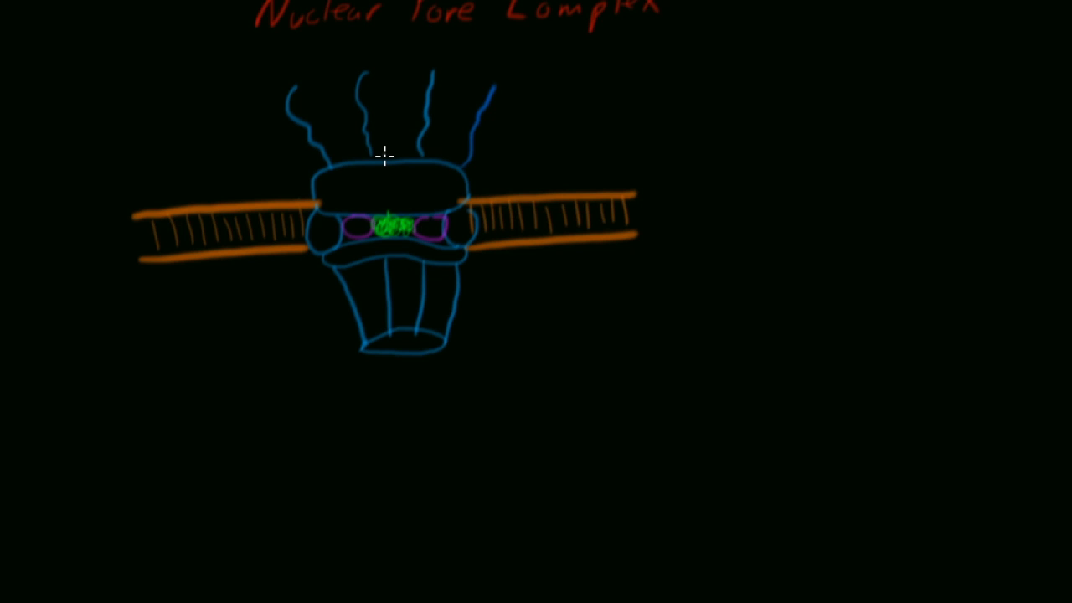
{"action": "mouse_move", "coordinate": [480, 172]}
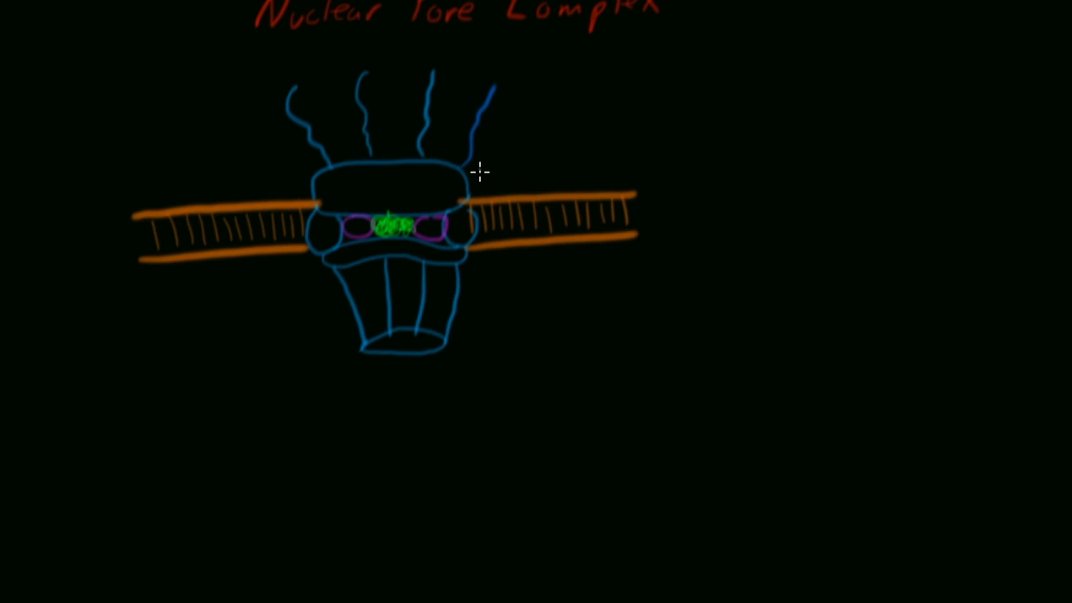
{"action": "mouse_move", "coordinate": [514, 172]}
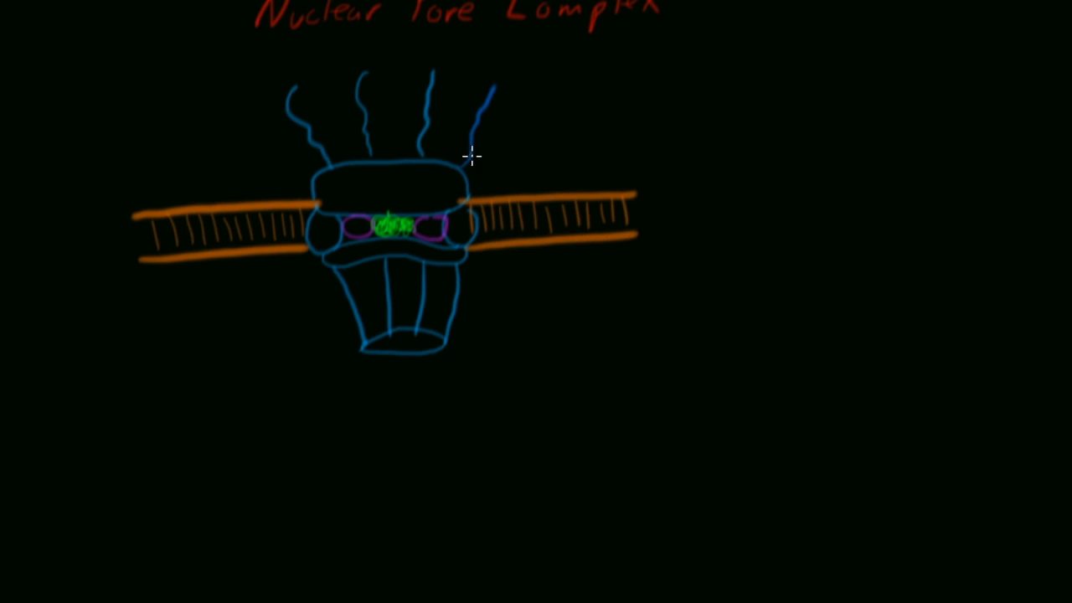
{"action": "mouse_move", "coordinate": [421, 175]}
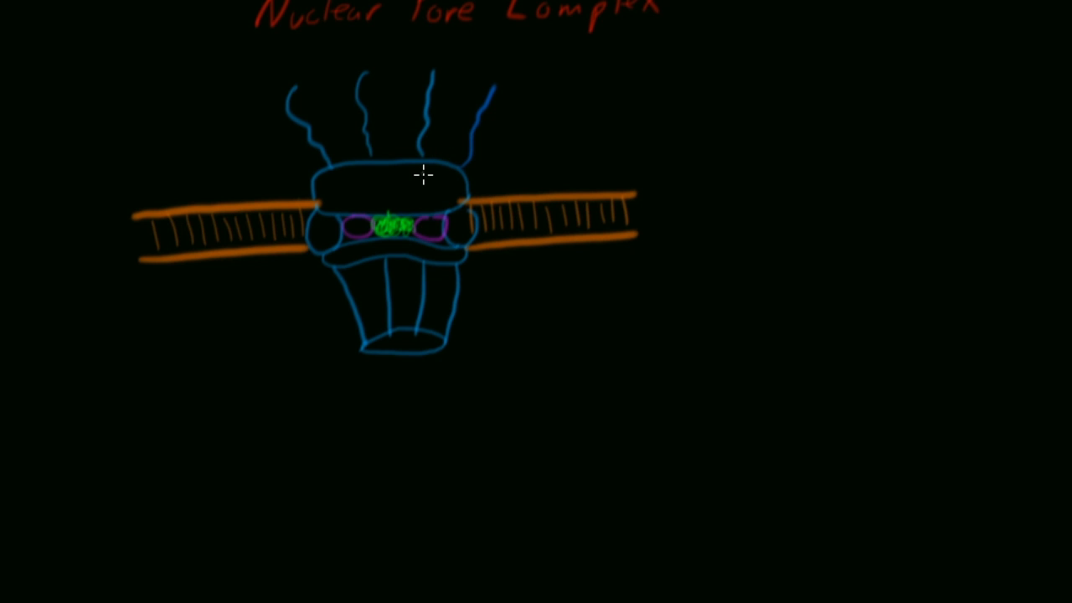
{"action": "mouse_move", "coordinate": [467, 169]}
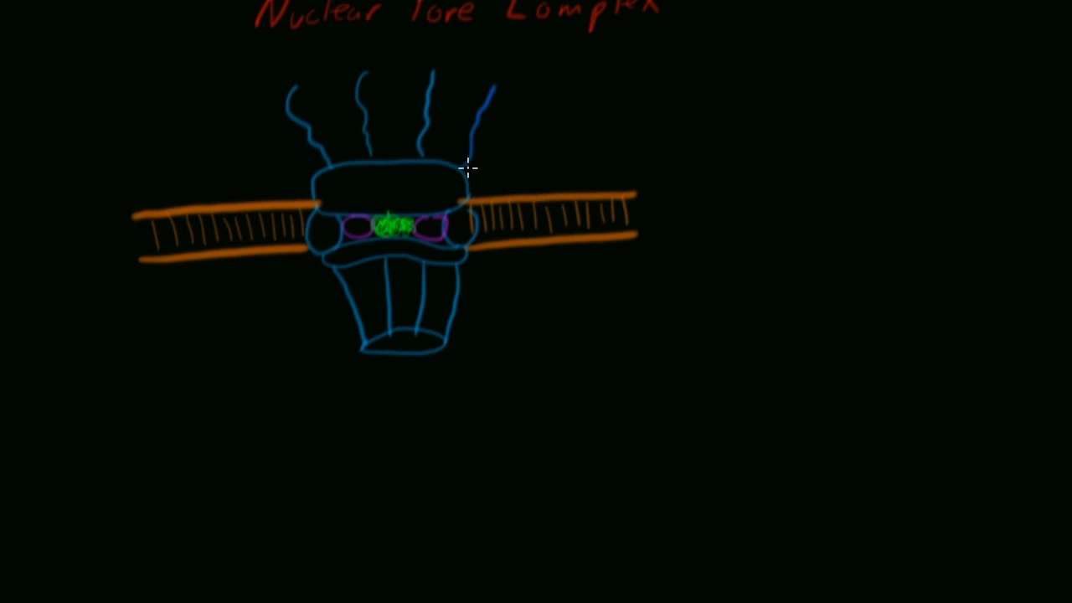
{"action": "mouse_move", "coordinate": [477, 172]}
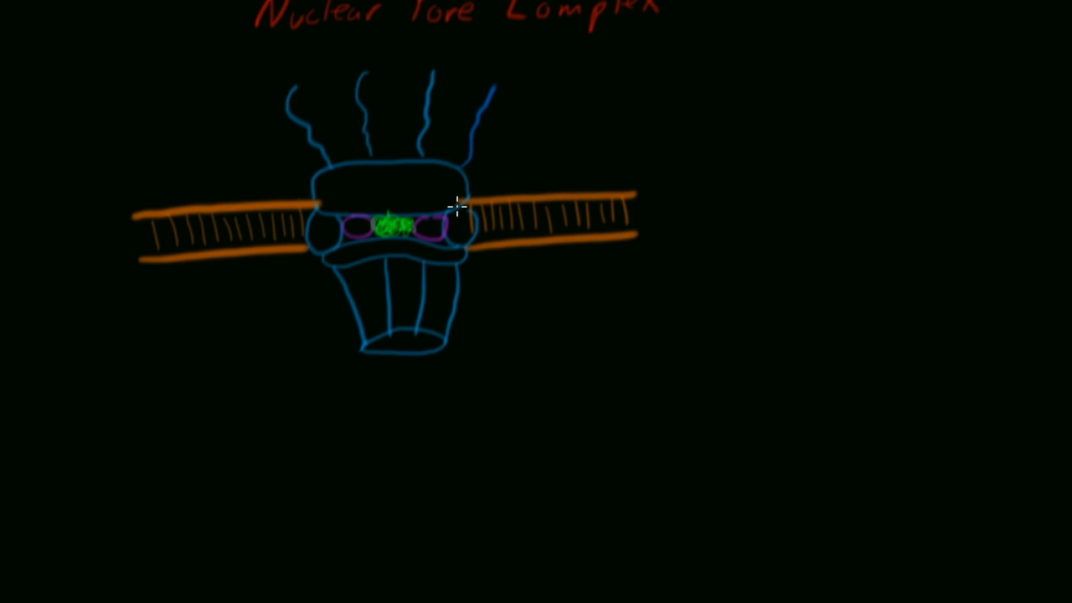
{"action": "mouse_move", "coordinate": [557, 176]}
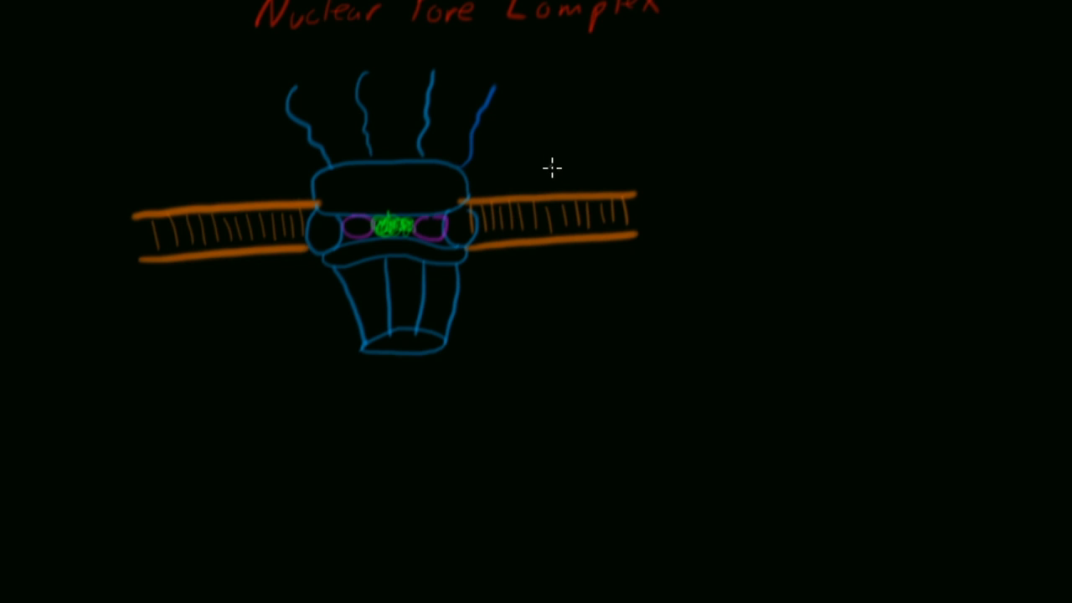
{"action": "mouse_move", "coordinate": [555, 147]}
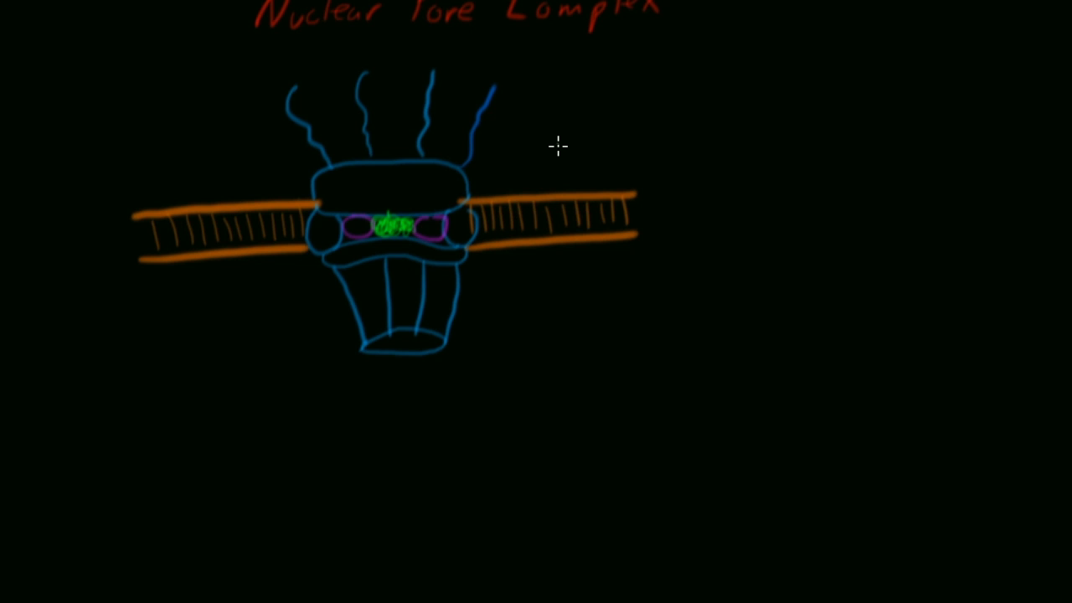
{"action": "mouse_move", "coordinate": [479, 176]}
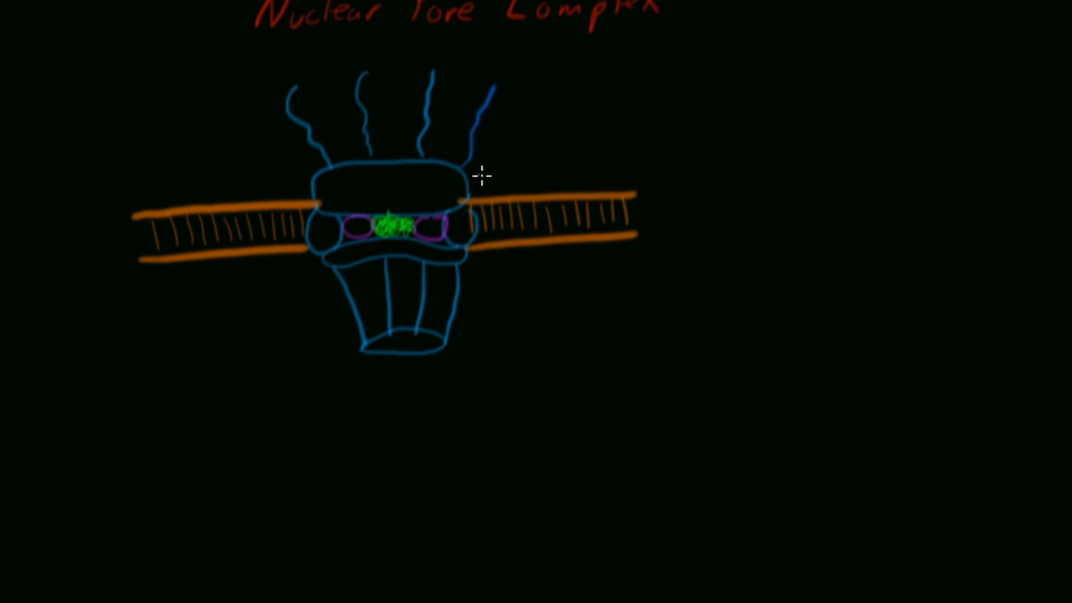
{"action": "mouse_move", "coordinate": [510, 257]}
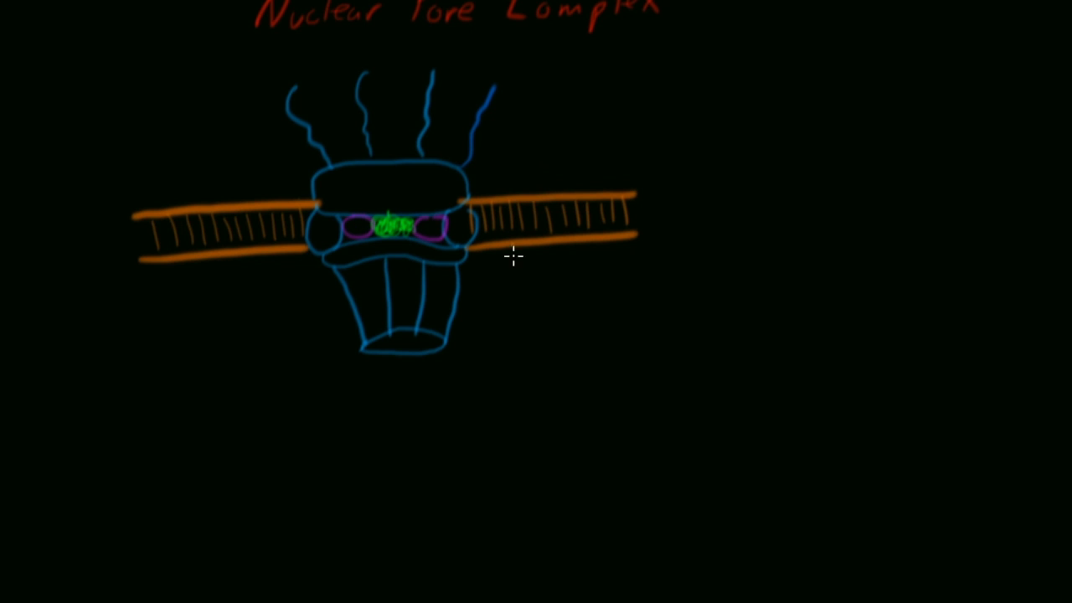
{"action": "mouse_move", "coordinate": [518, 305]}
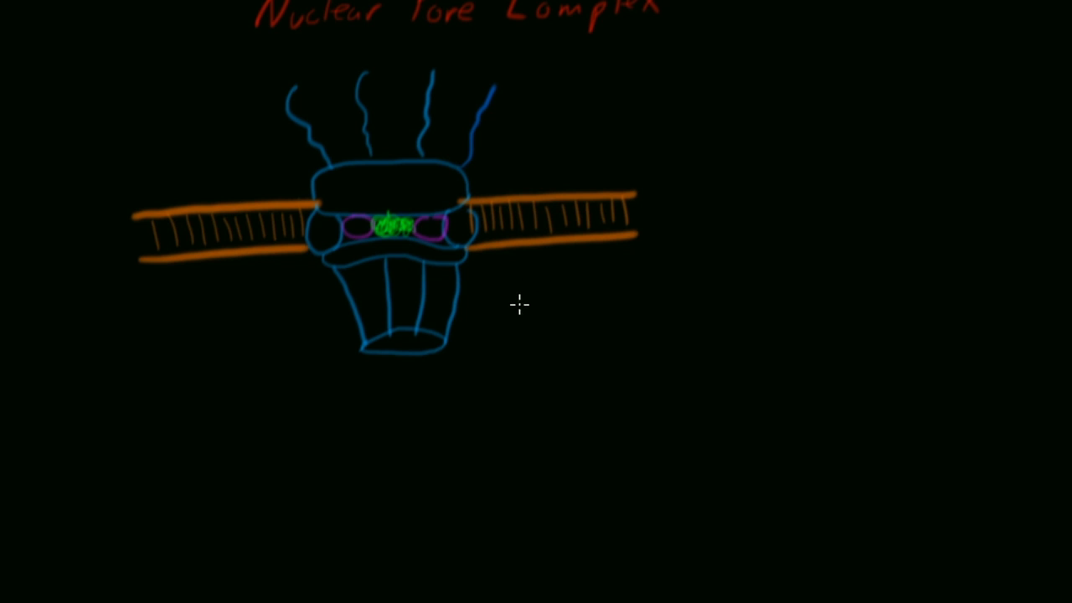
{"action": "mouse_move", "coordinate": [501, 133]}
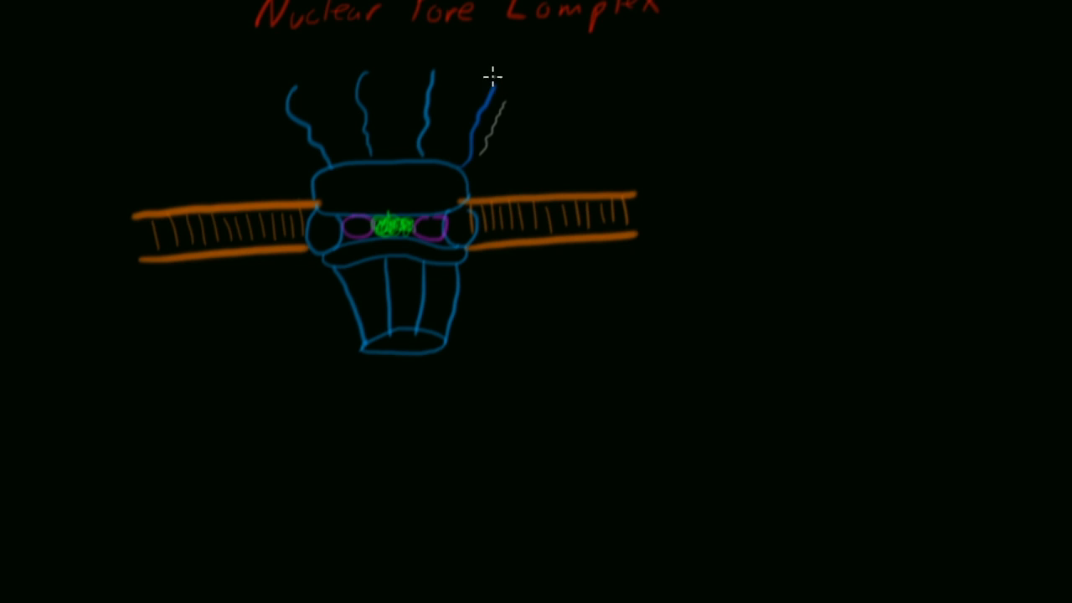
{"action": "mouse_move", "coordinate": [533, 201]}
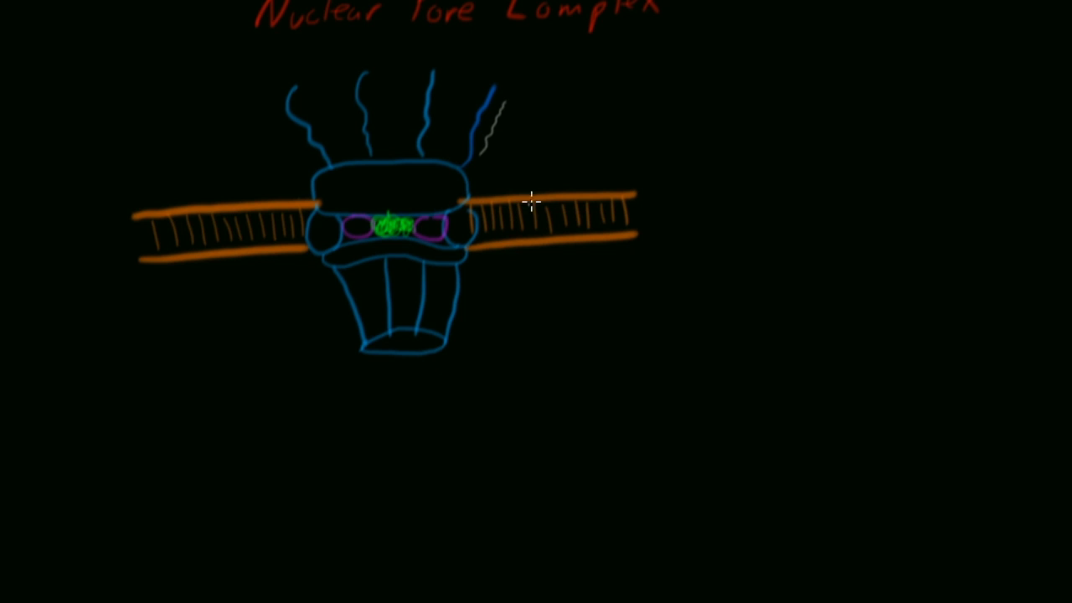
{"action": "mouse_move", "coordinate": [421, 155]}
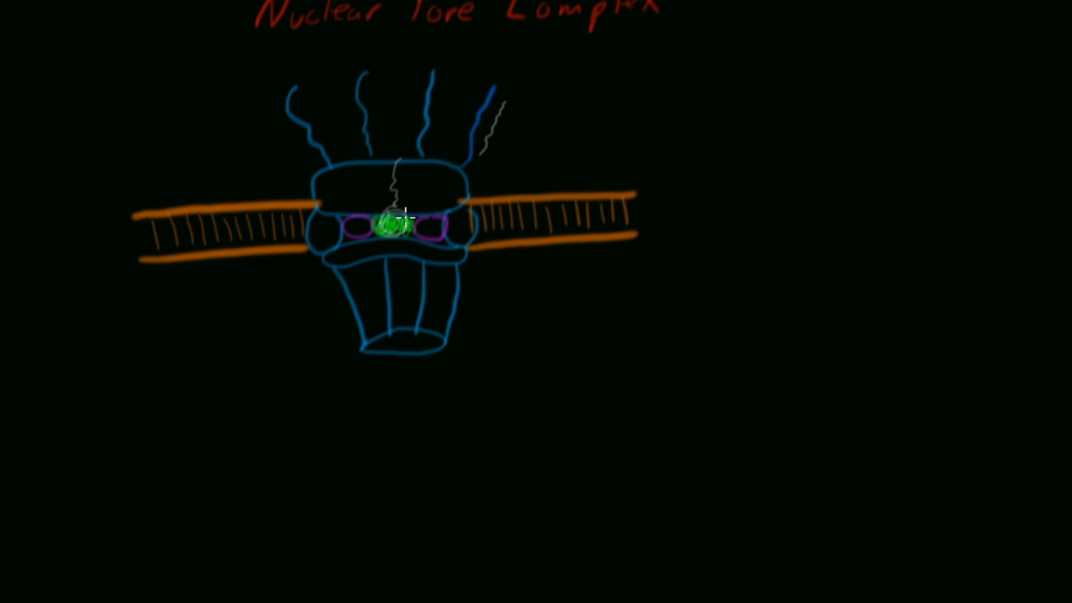
- Draw a grey leader line up-right from the green pore centre and label its end 'FG'
{"action": "left_click_drag", "start_coordinate": [394, 214], "coordinate": [523, 163]}
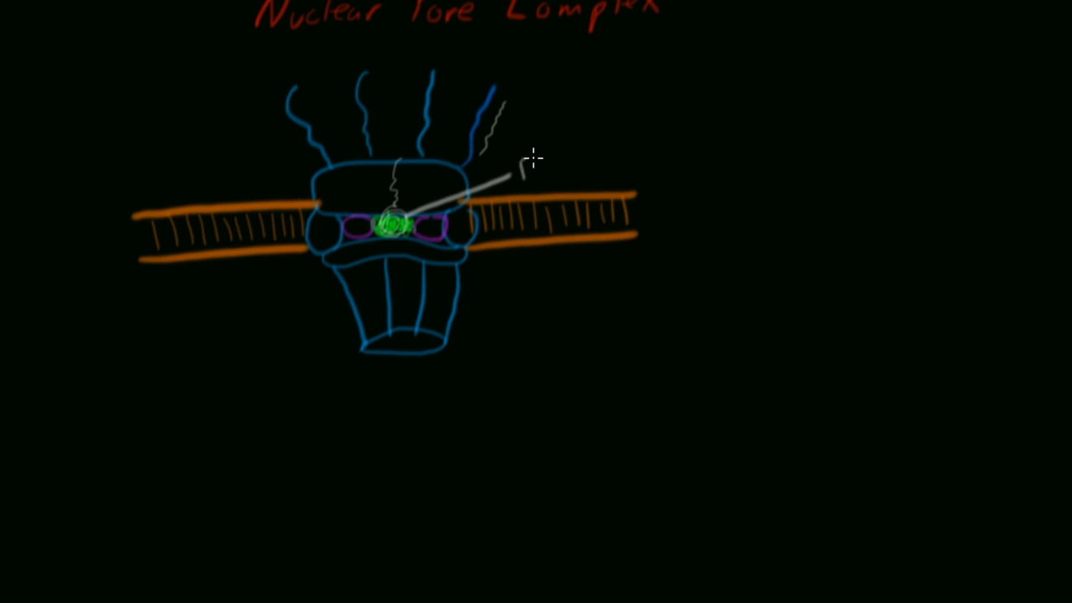
{"action": "type", "text": "FG"}
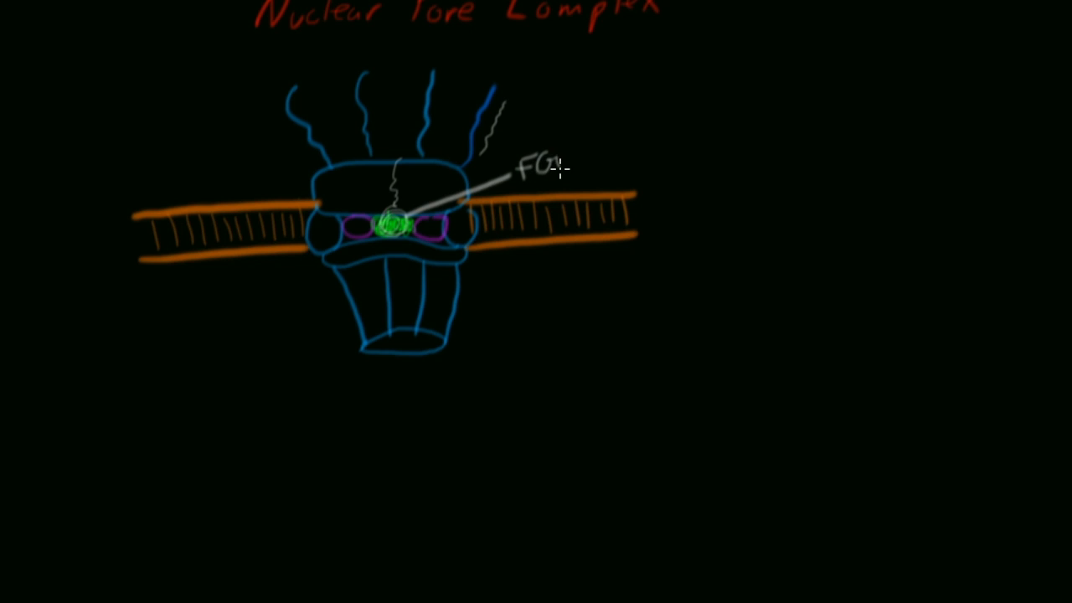
{"action": "mouse_move", "coordinate": [469, 219]}
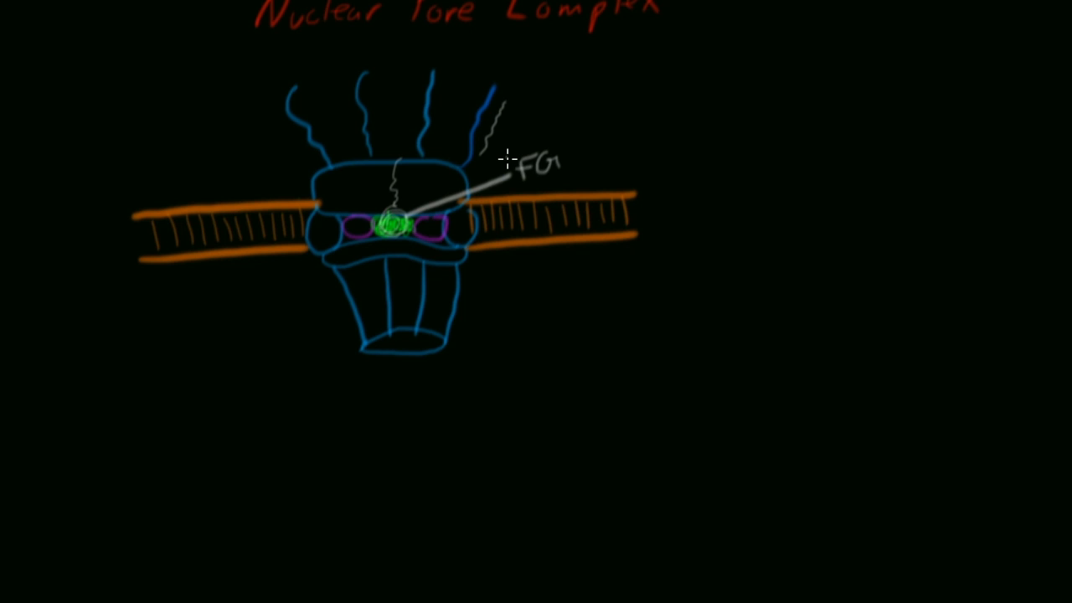
{"action": "mouse_move", "coordinate": [396, 252]}
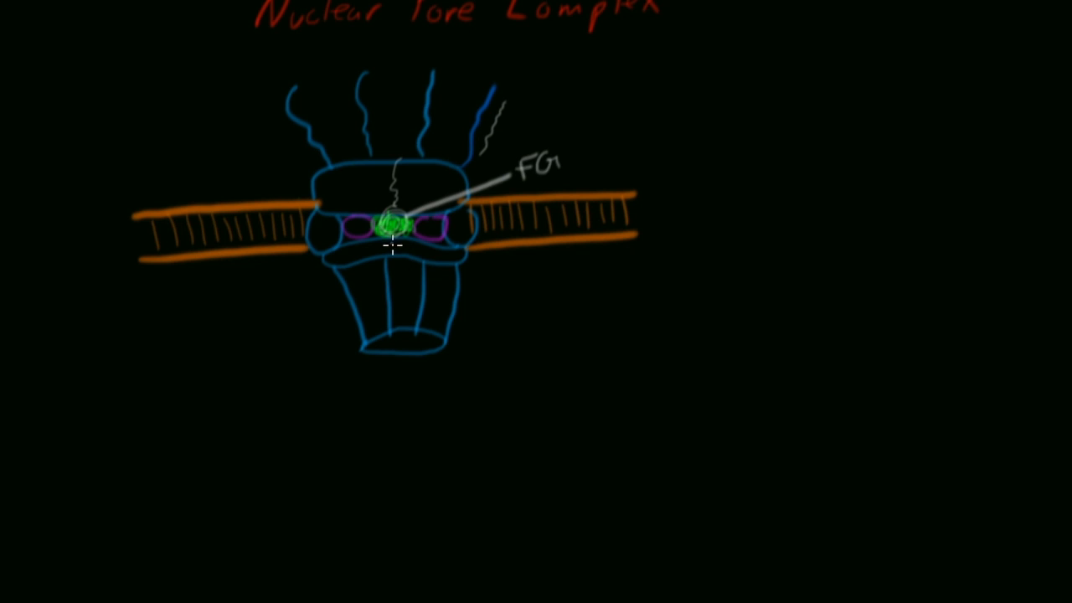
{"action": "mouse_move", "coordinate": [364, 256]}
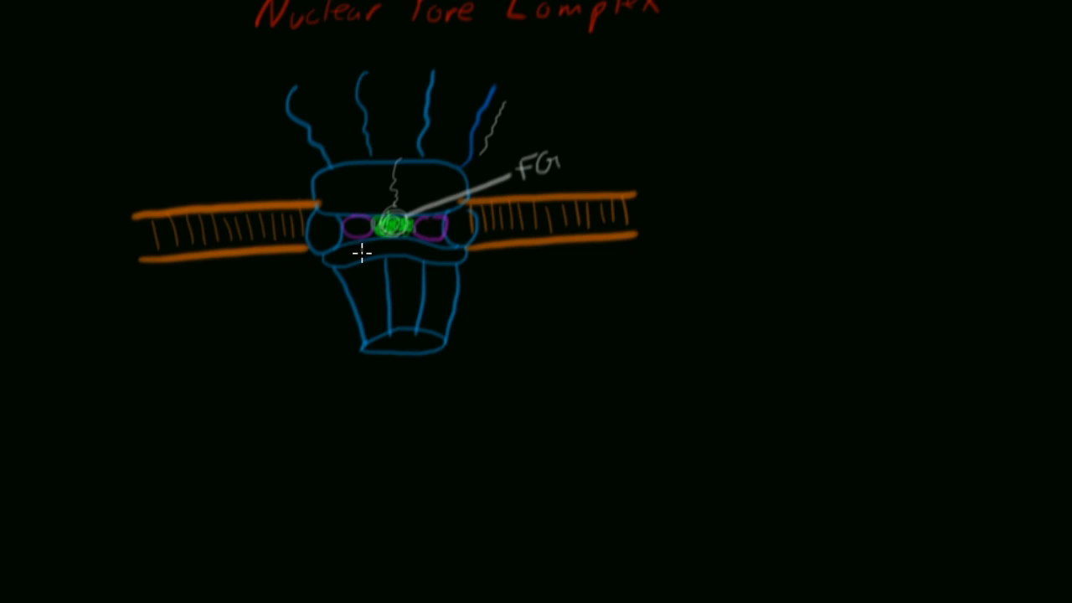
{"action": "mouse_move", "coordinate": [361, 310]}
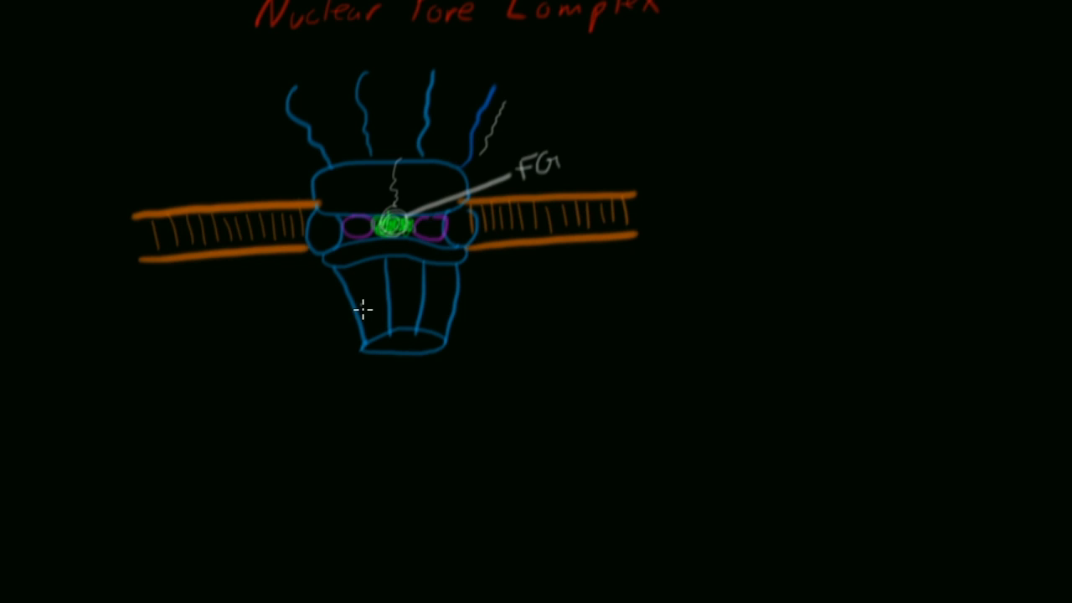
{"action": "mouse_move", "coordinate": [443, 277]}
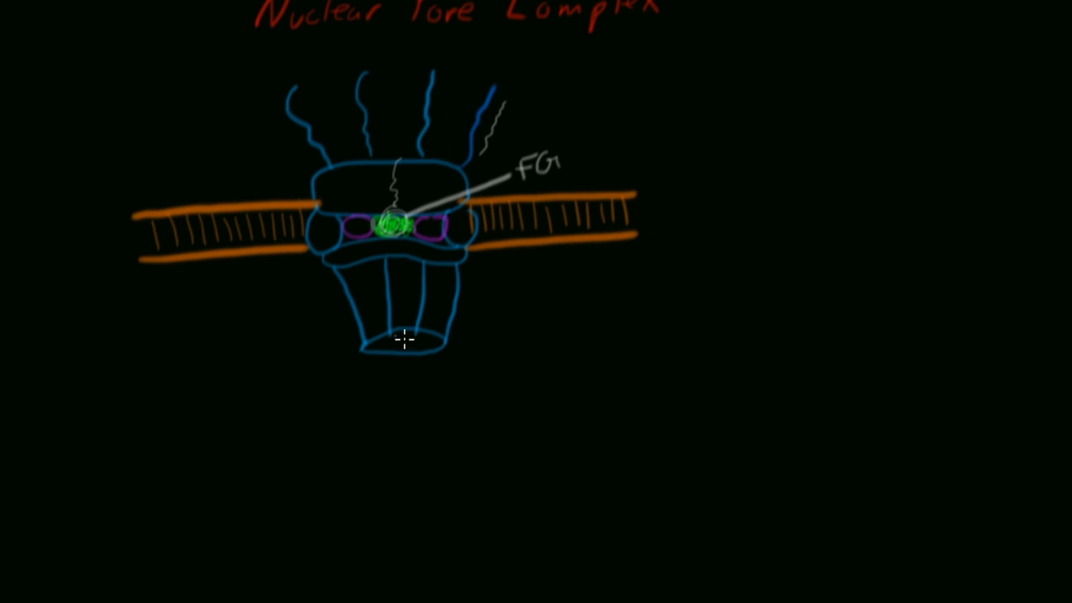
{"action": "mouse_move", "coordinate": [430, 309]}
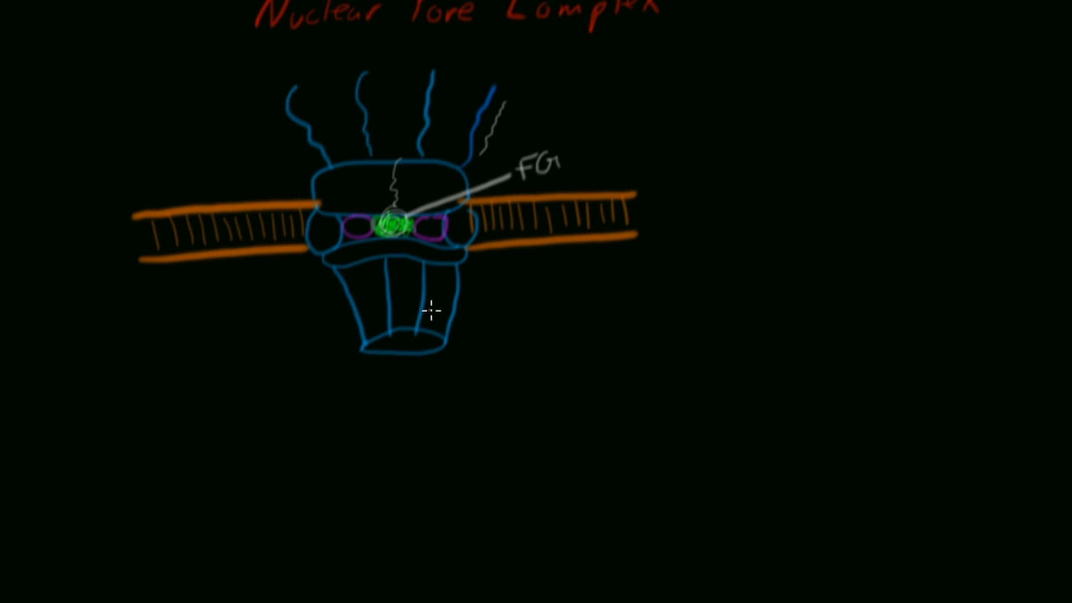
{"action": "mouse_move", "coordinate": [405, 302]}
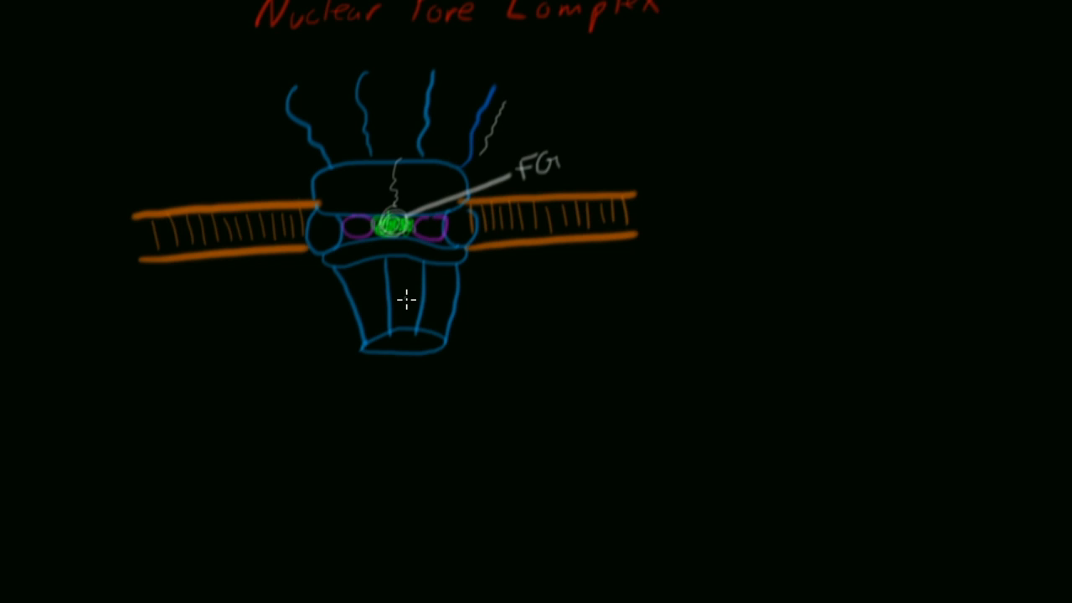
{"action": "mouse_move", "coordinate": [415, 293]}
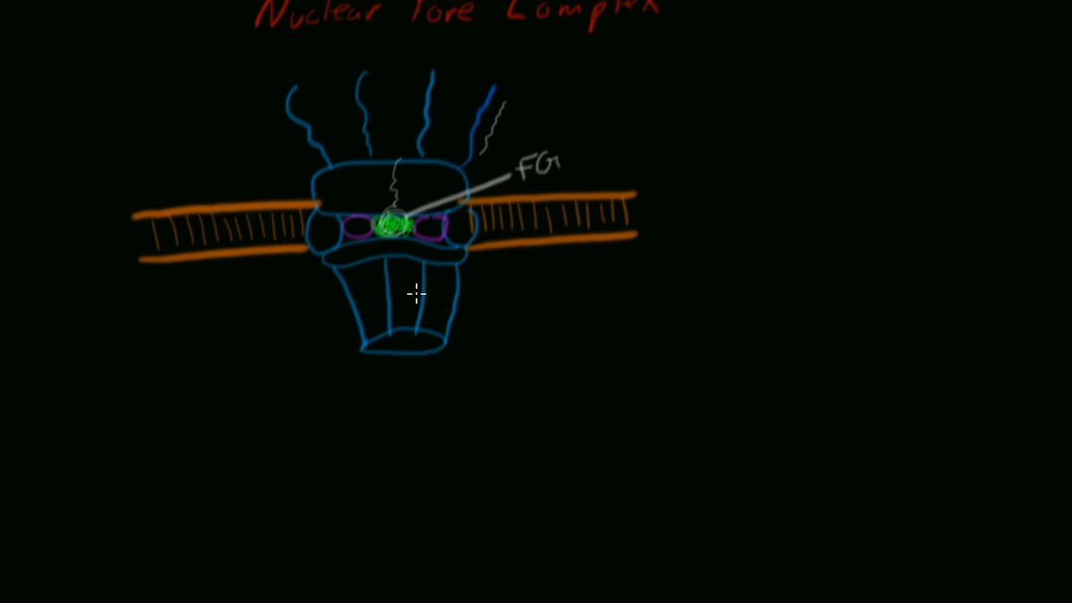
{"action": "mouse_move", "coordinate": [395, 253]}
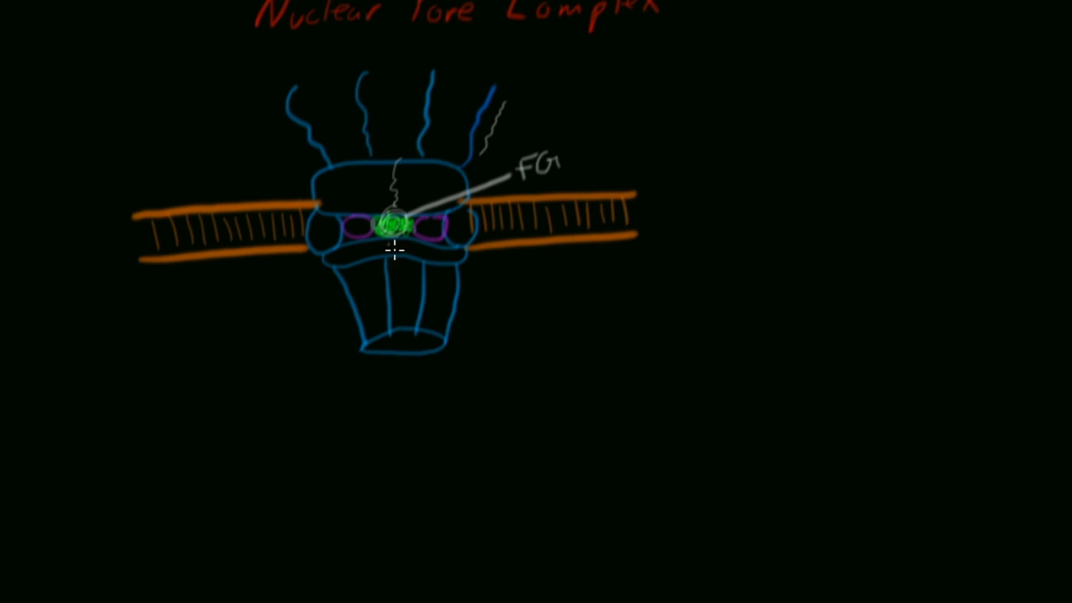
{"action": "mouse_move", "coordinate": [438, 351]}
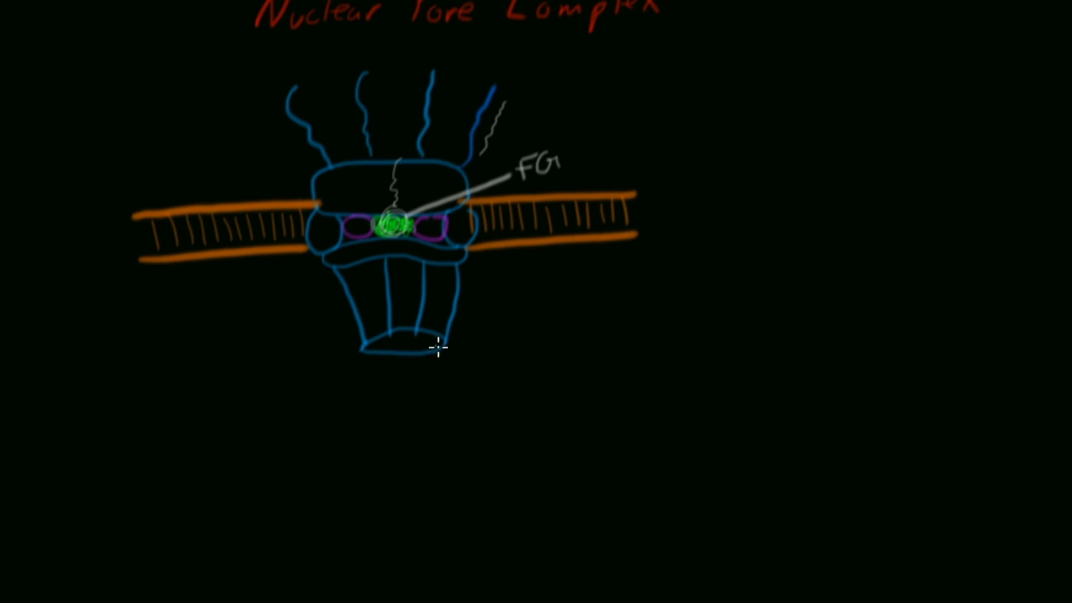
{"action": "mouse_move", "coordinate": [551, 374]}
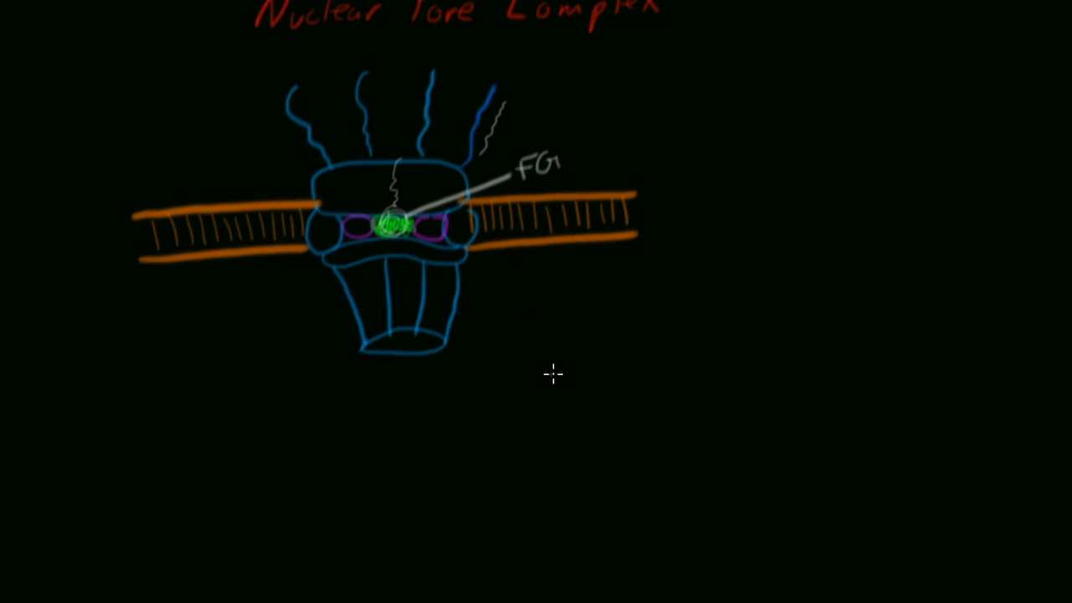
{"action": "mouse_move", "coordinate": [537, 354]}
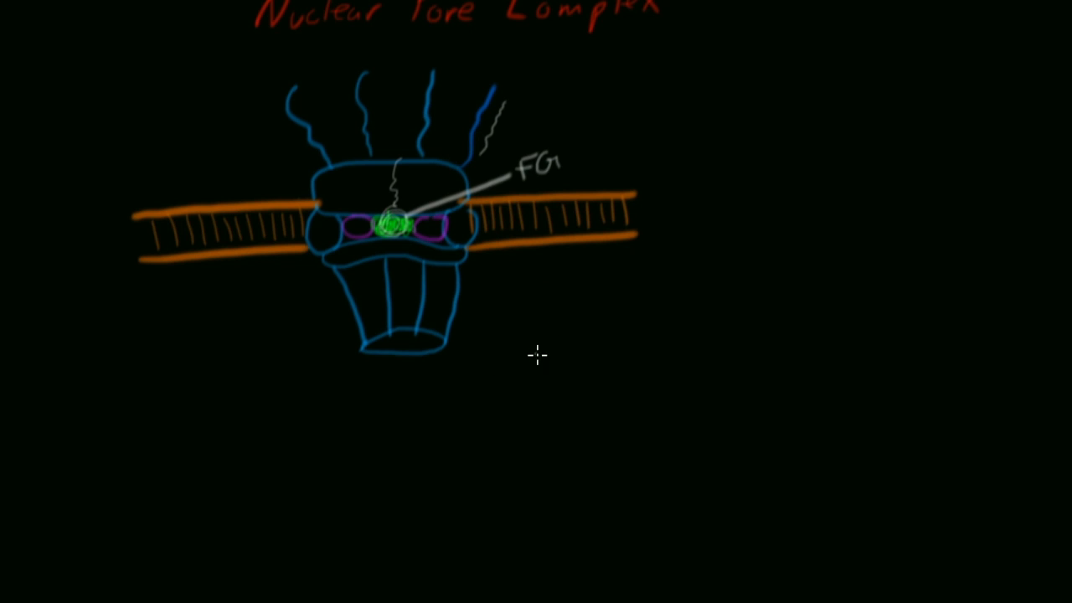
{"action": "mouse_move", "coordinate": [403, 265]}
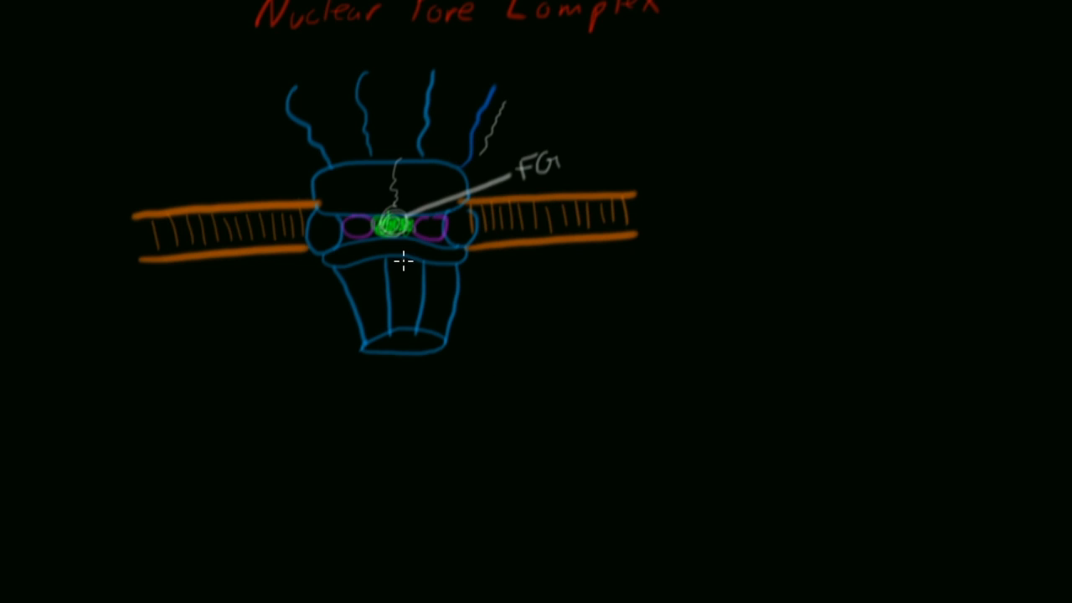
{"action": "mouse_move", "coordinate": [464, 344]}
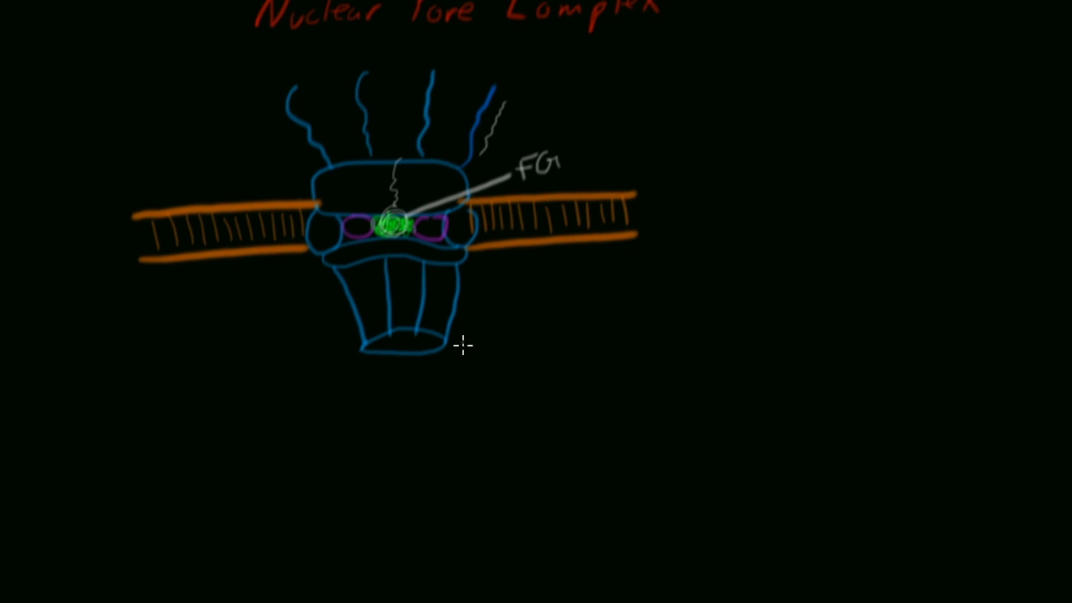
{"action": "mouse_move", "coordinate": [443, 368]}
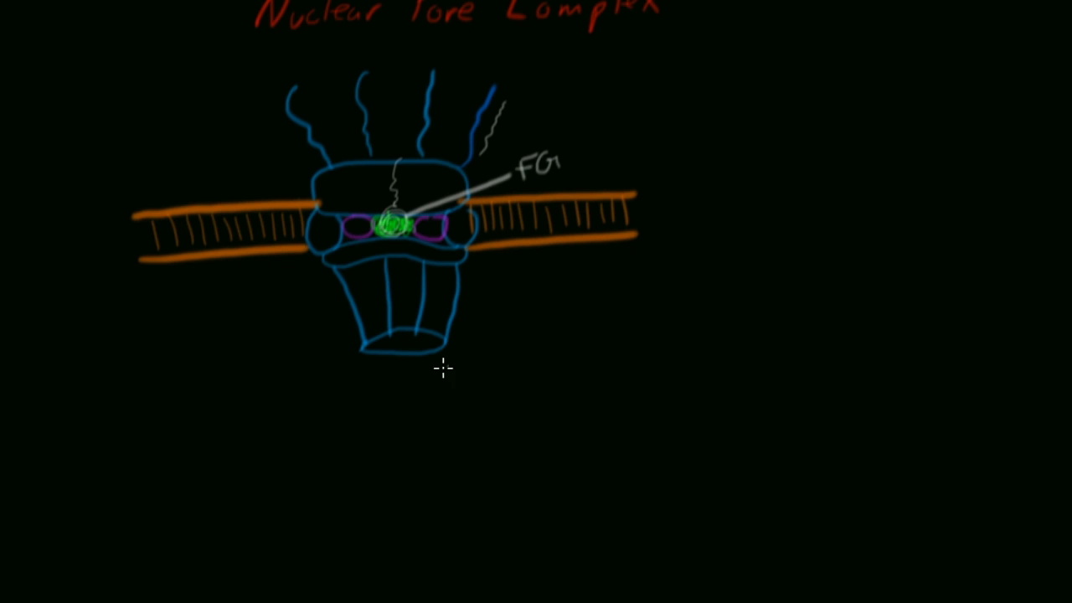
{"action": "mouse_move", "coordinate": [479, 274]}
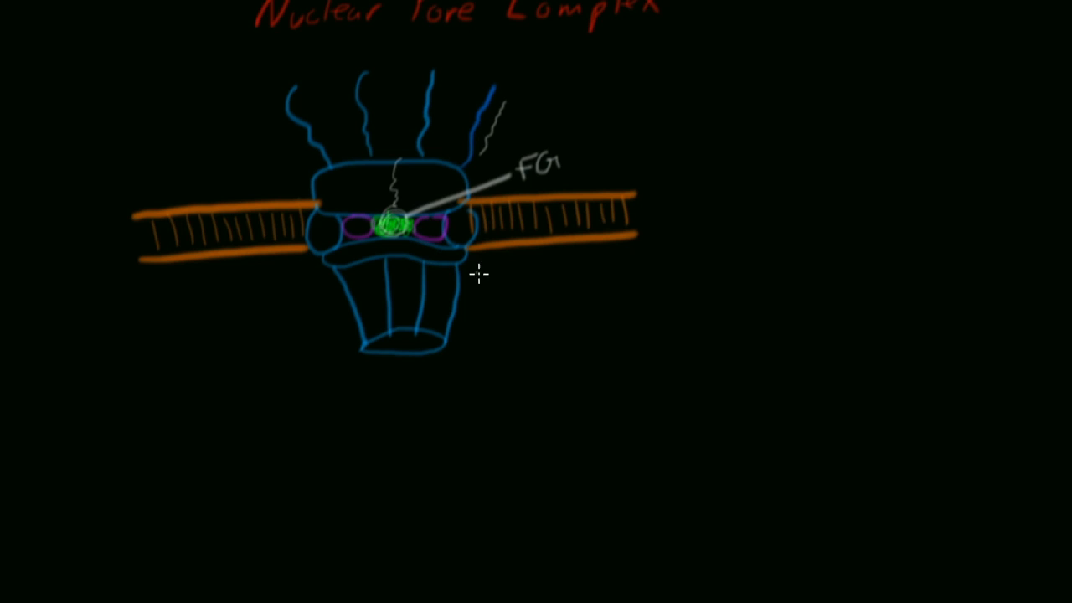
{"action": "mouse_move", "coordinate": [368, 133]}
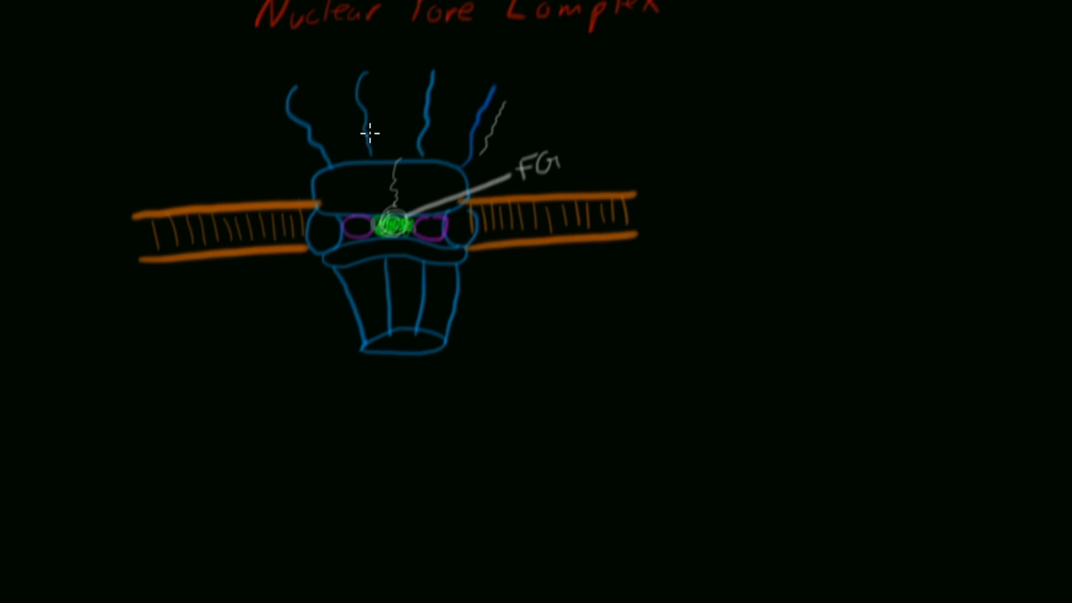